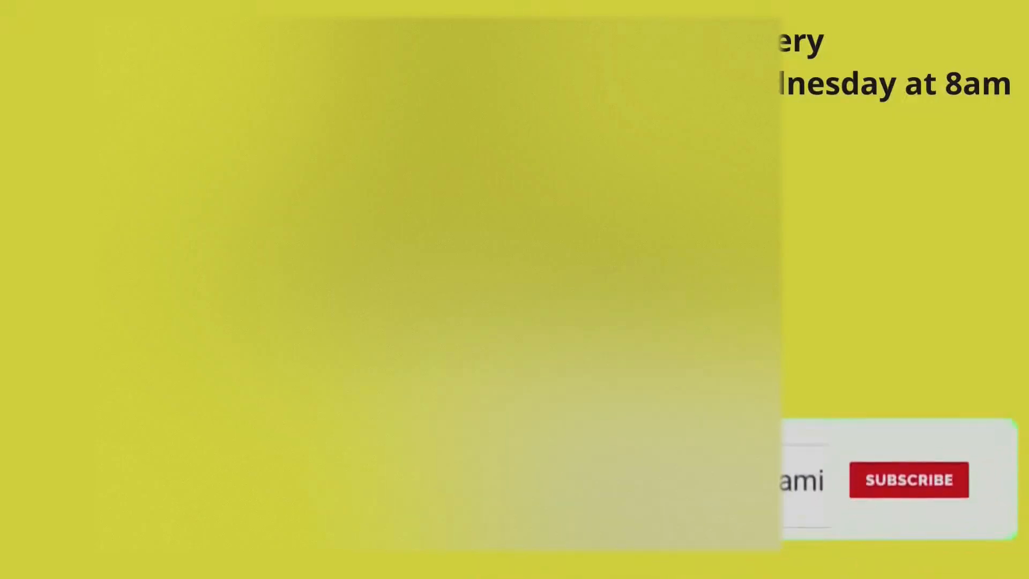
Step: Bring the Google Docs lecture notes on positive law into view, replacing the intro card
{"action": "left_click", "coordinate": [908, 479]}
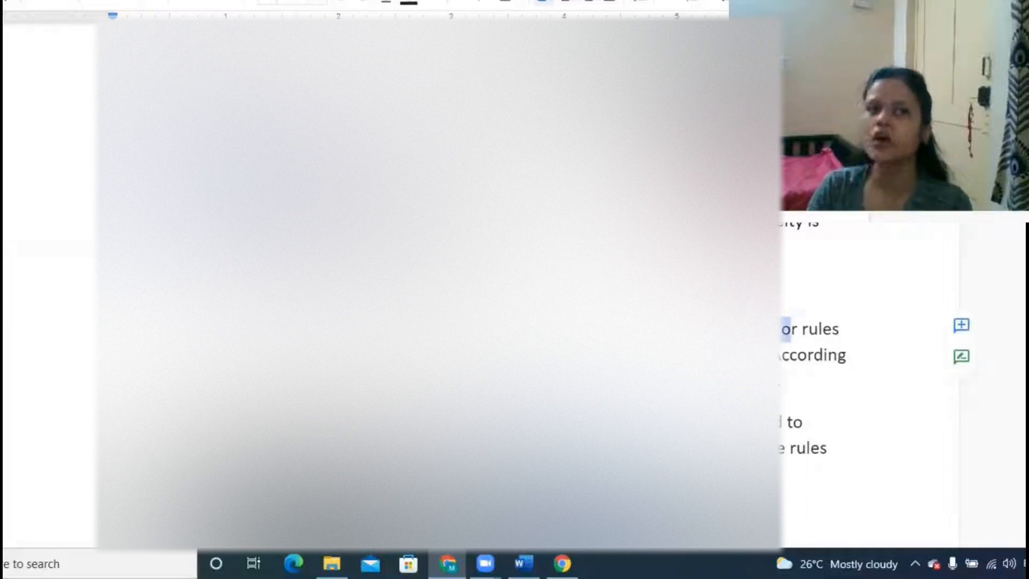
{"action": "double_click", "coordinate": [810, 328]}
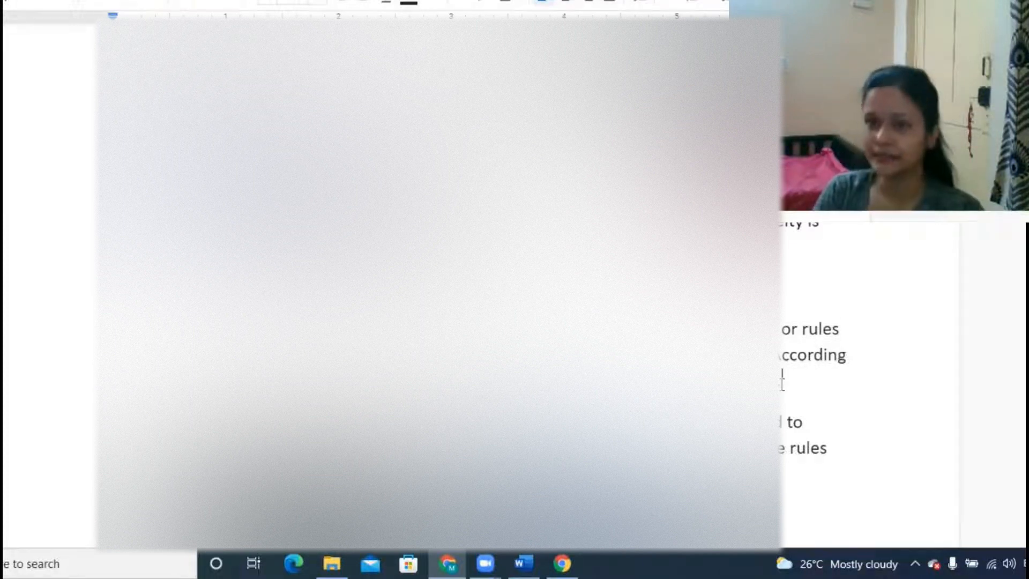
{"action": "scroll", "scroll_direction": "down", "scroll_amount": 3}
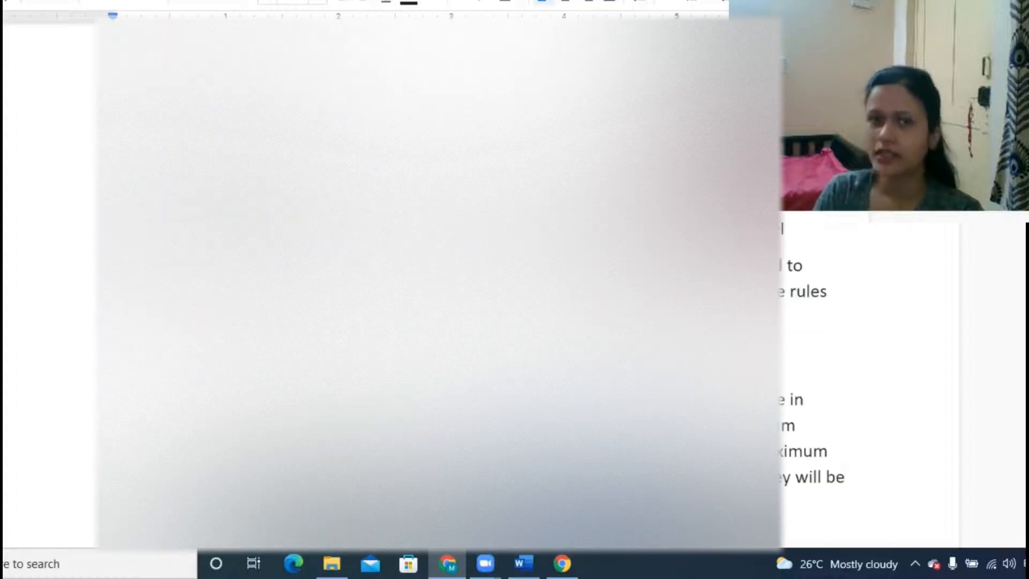